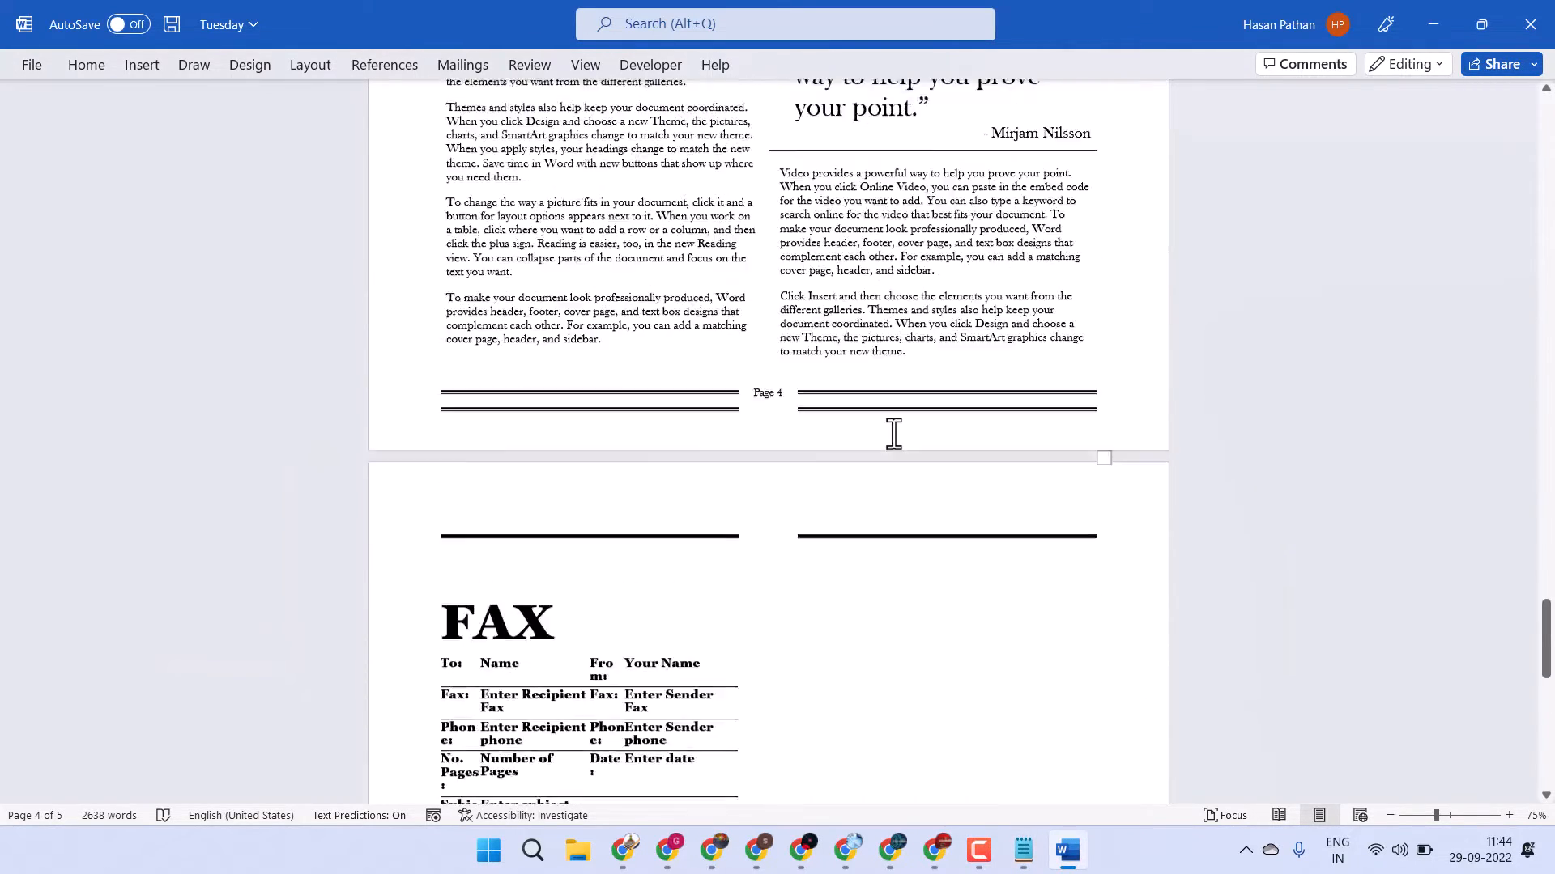
- Add an empty paragraph below the author byline on page 3, above the breaking-news headline
scroll("down", 3)
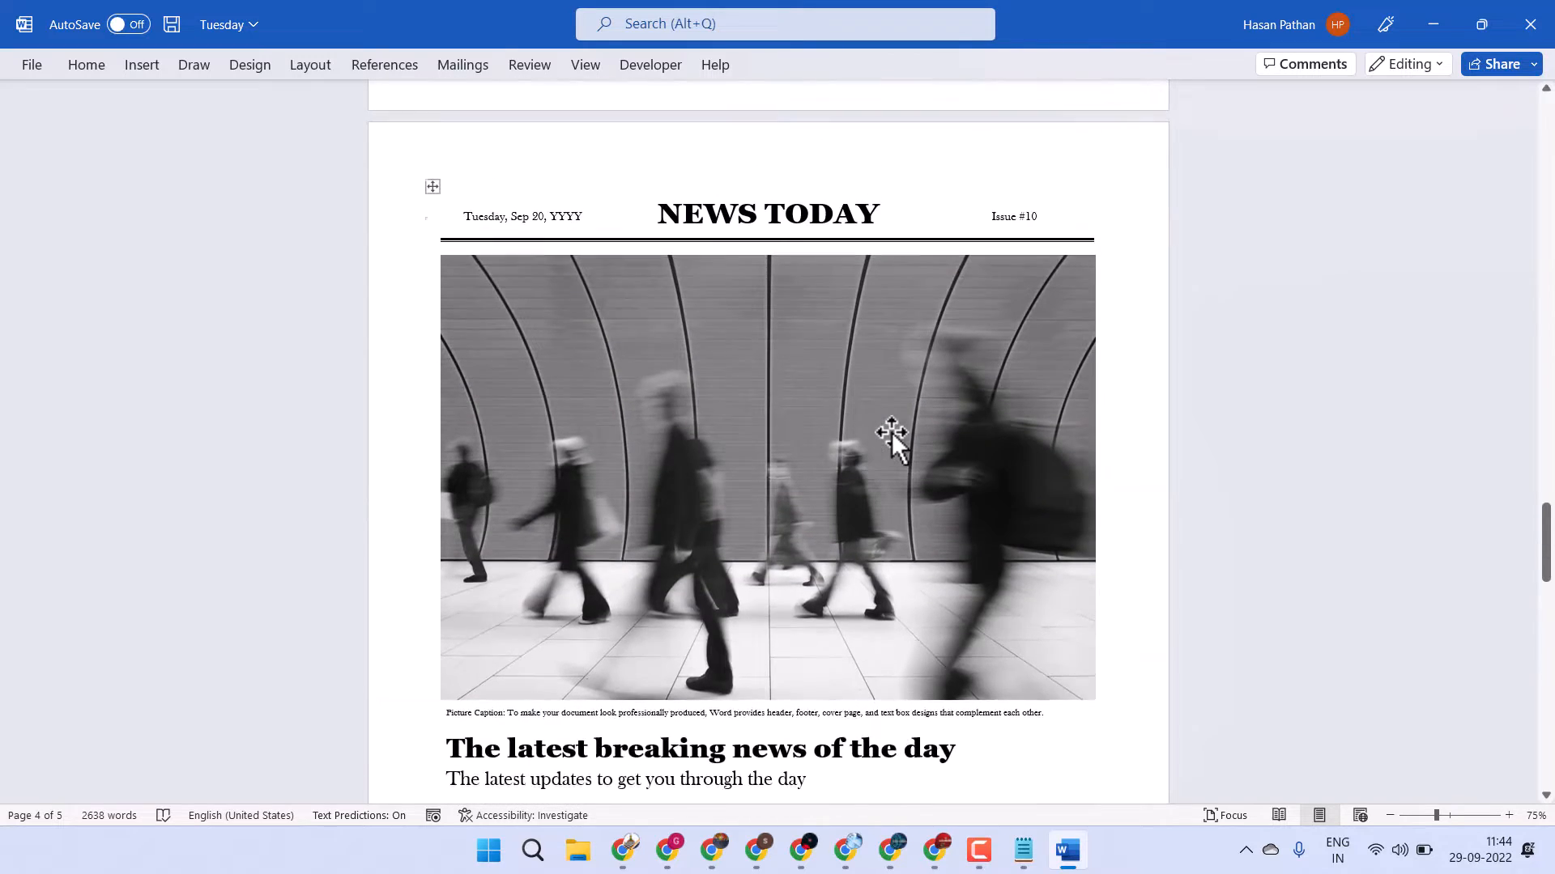
scroll("down", 3)
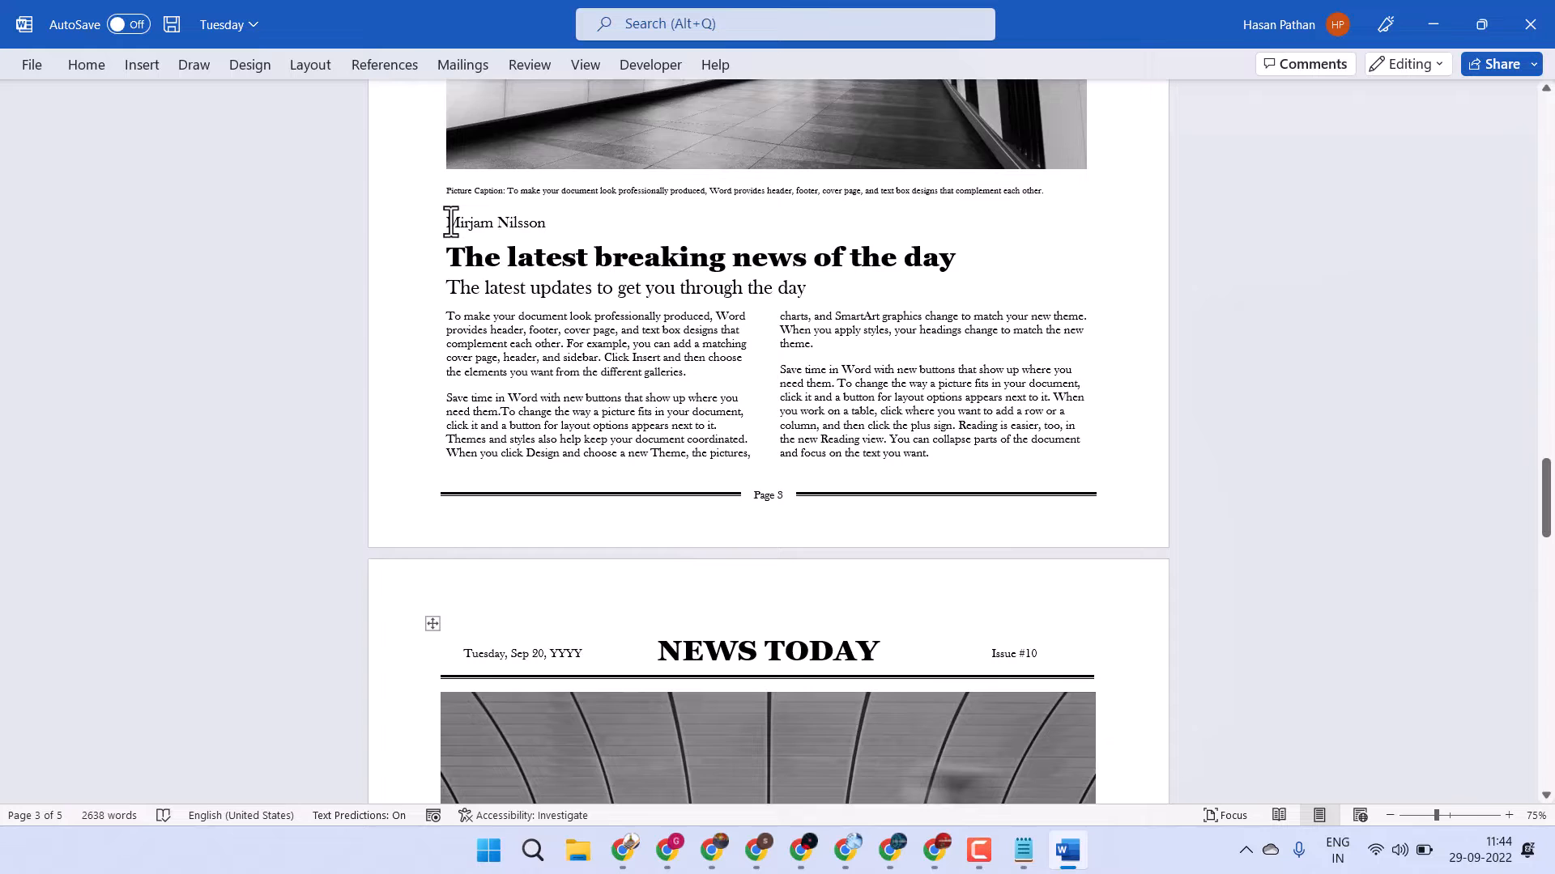
double_click(493, 222)
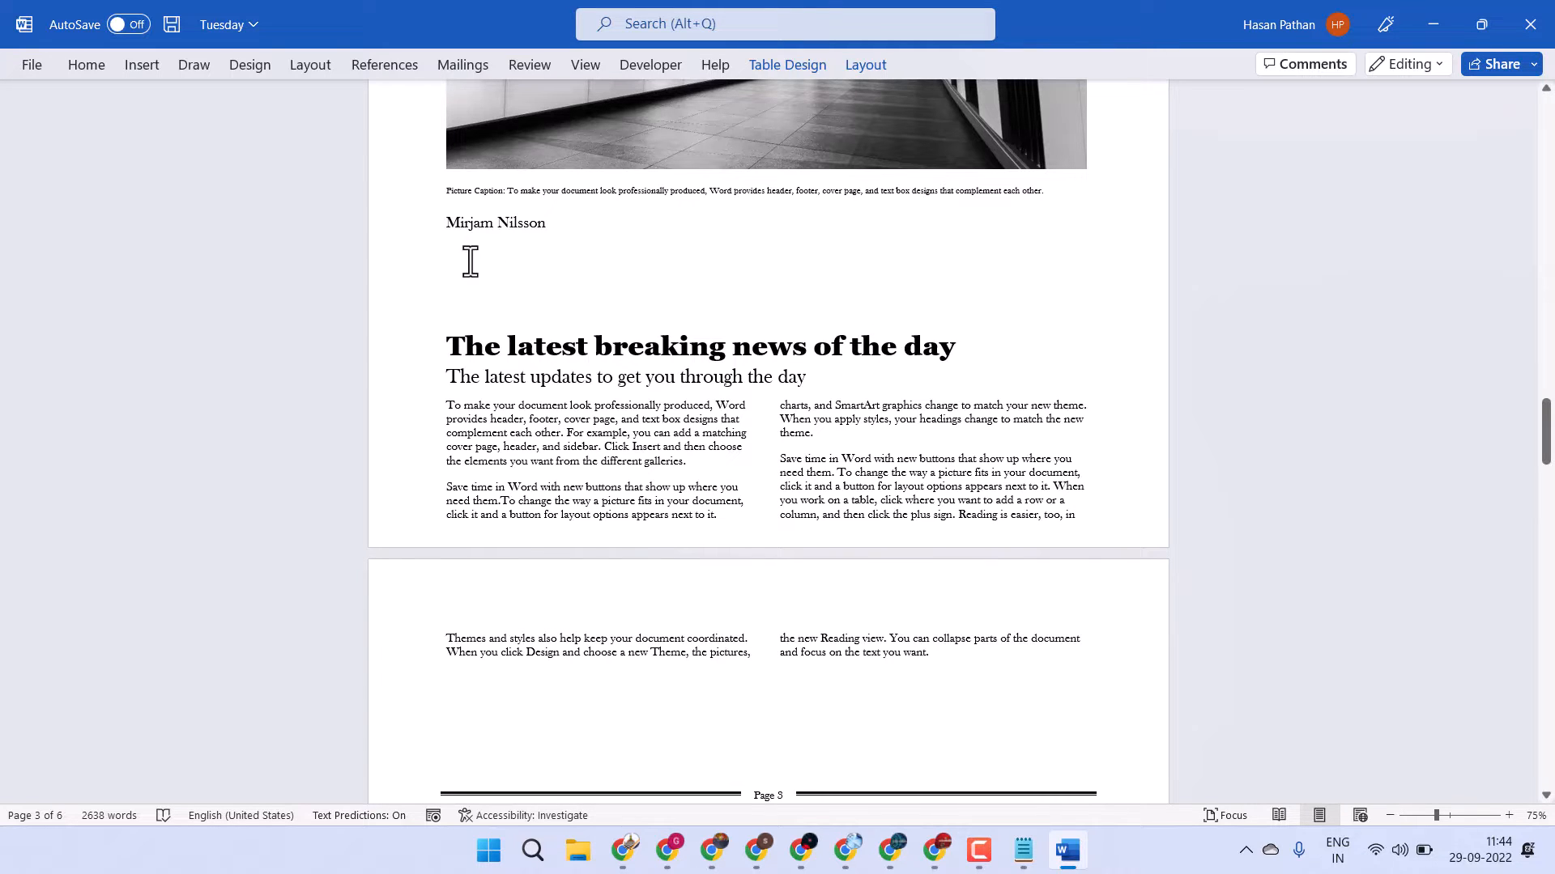
- Start Insert > Object > Text from File and pick the Fax and Tuesday documents
left_click(142, 65)
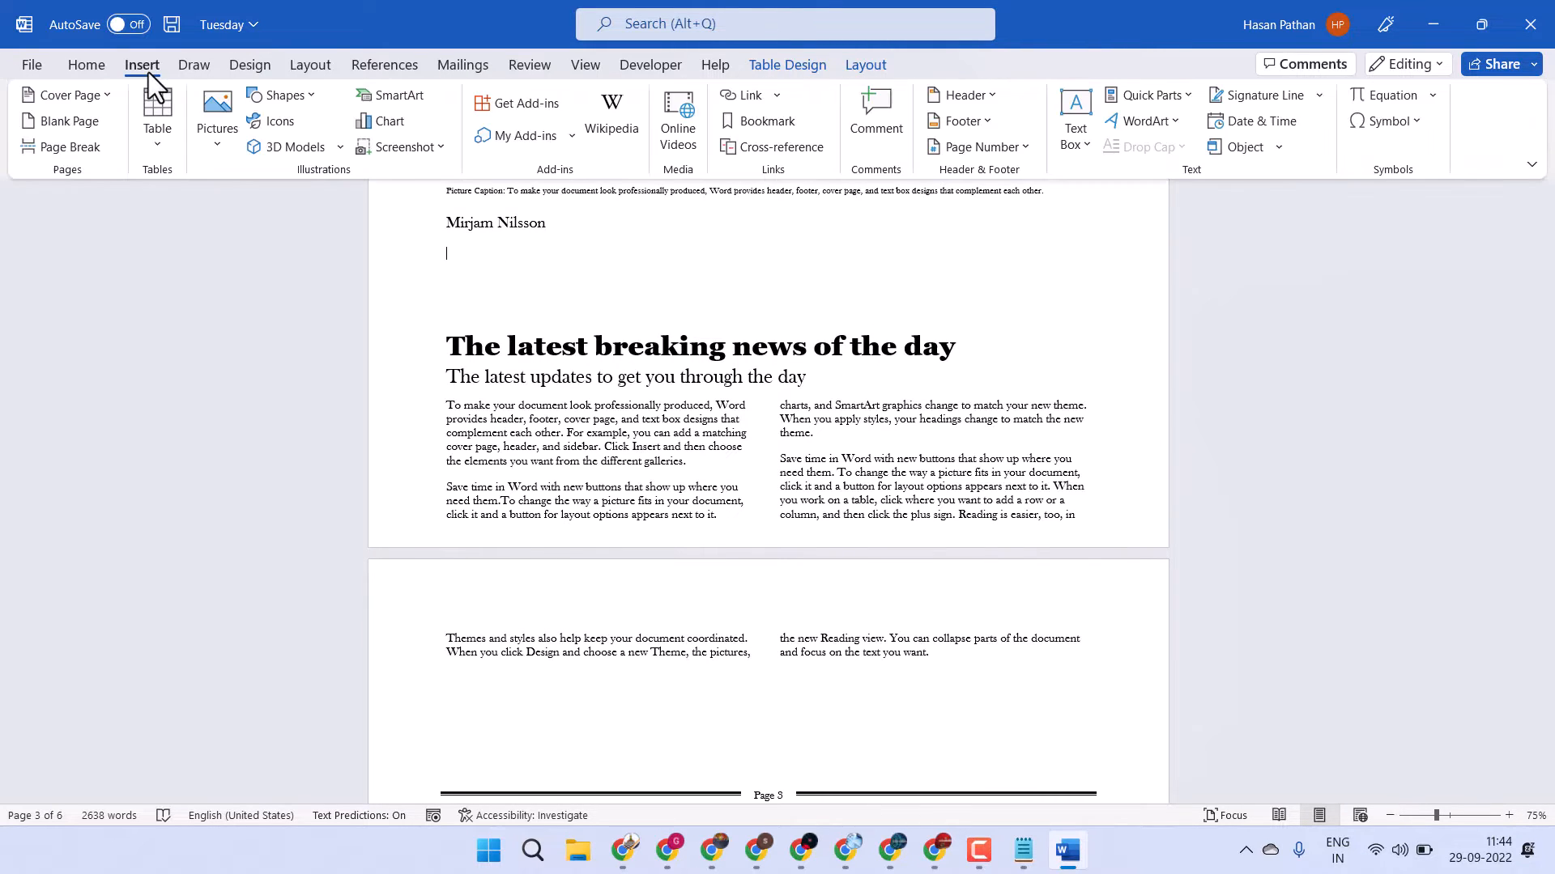
mouse_move(1314, 196)
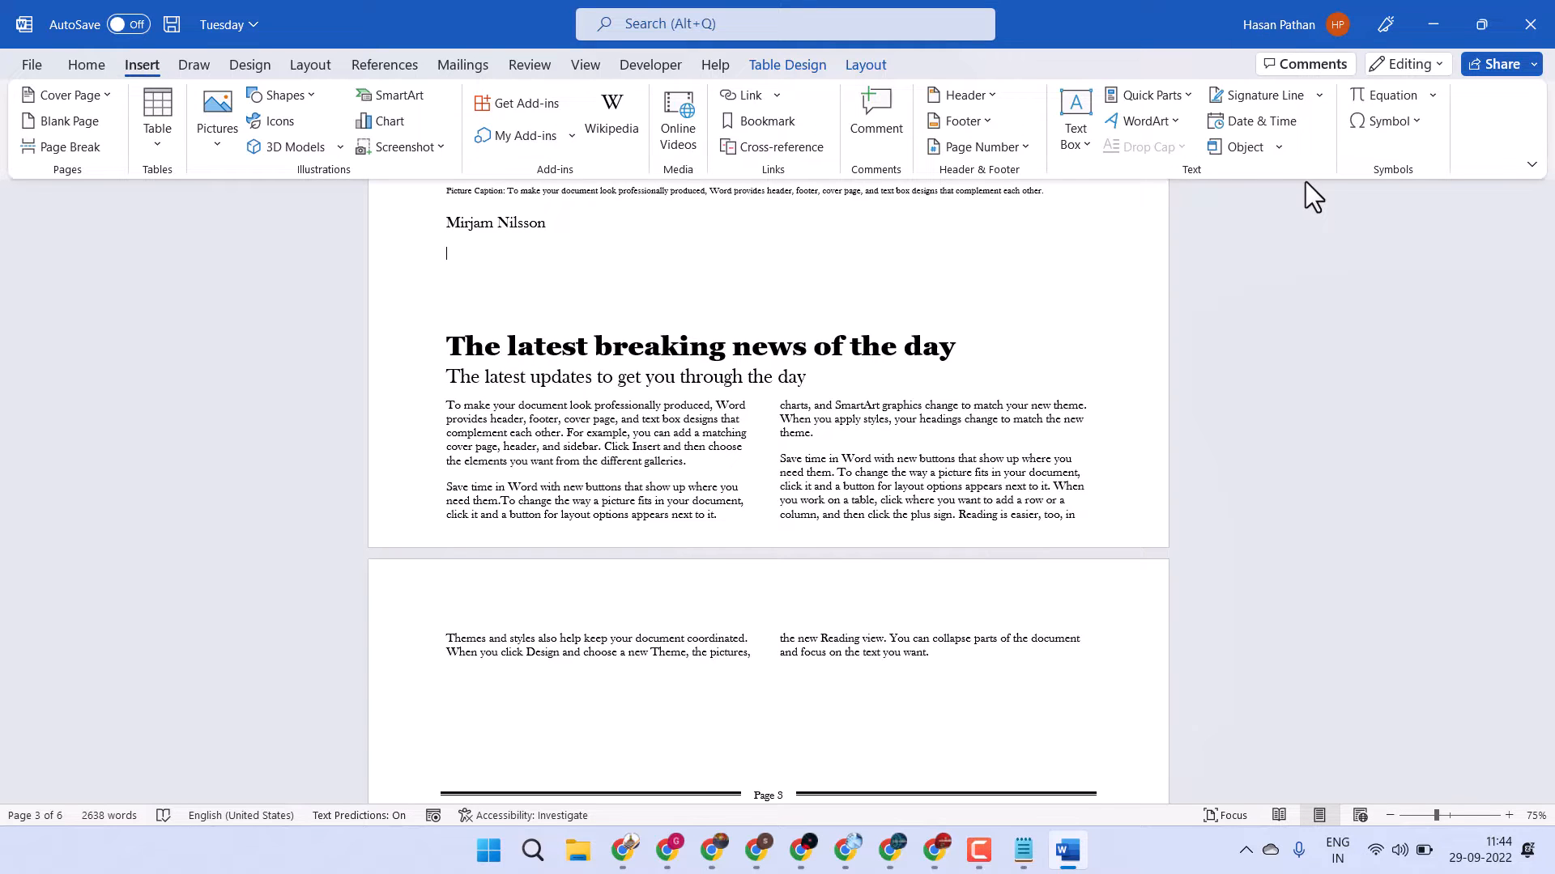
left_click(1278, 146)
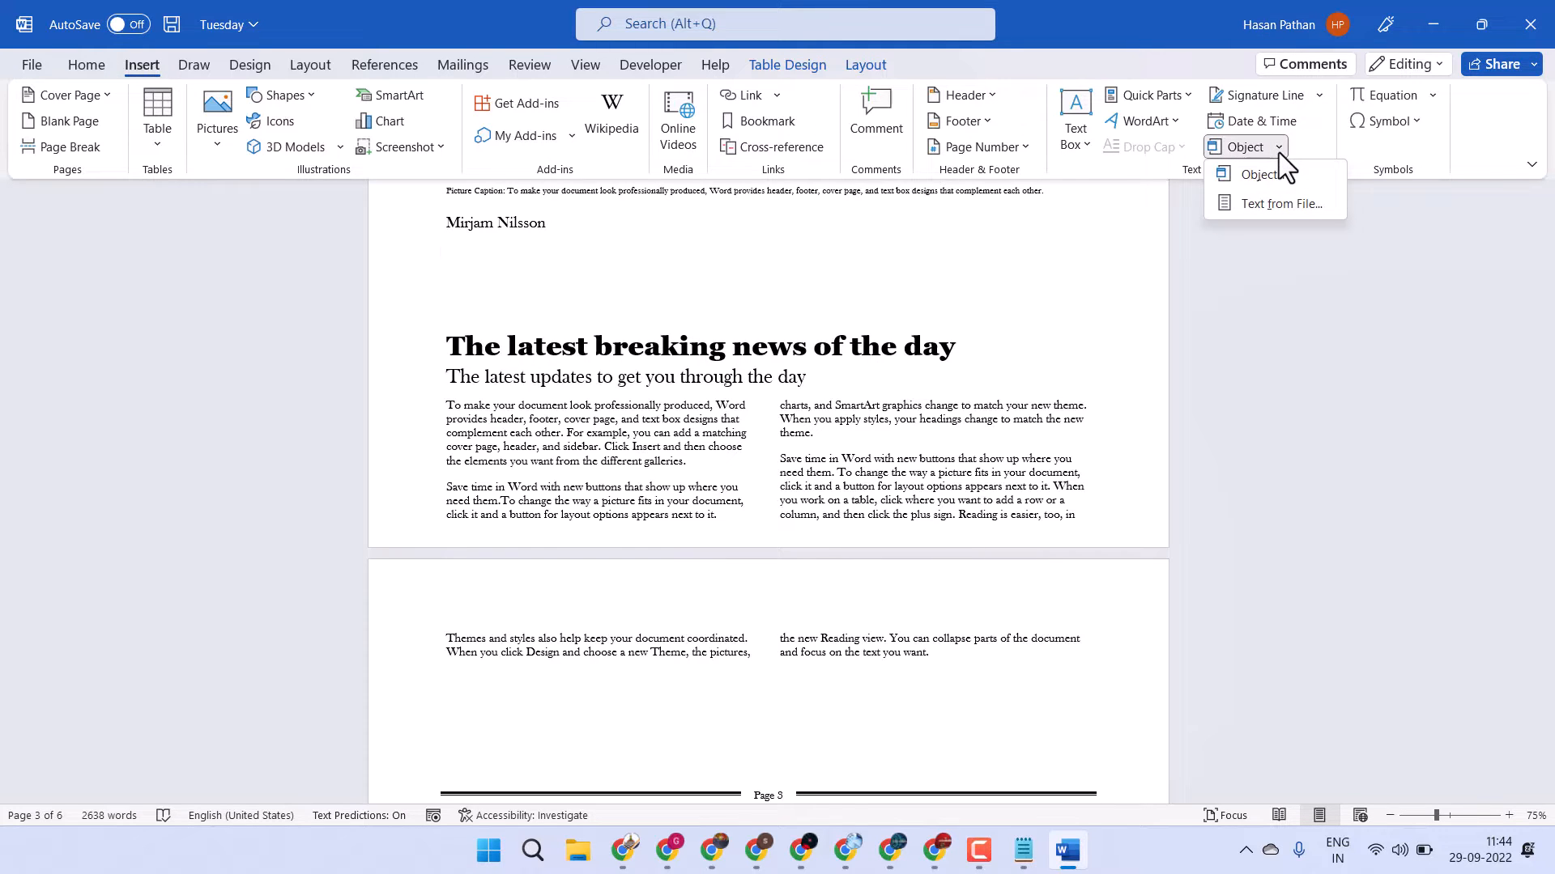
mouse_move(1273, 214)
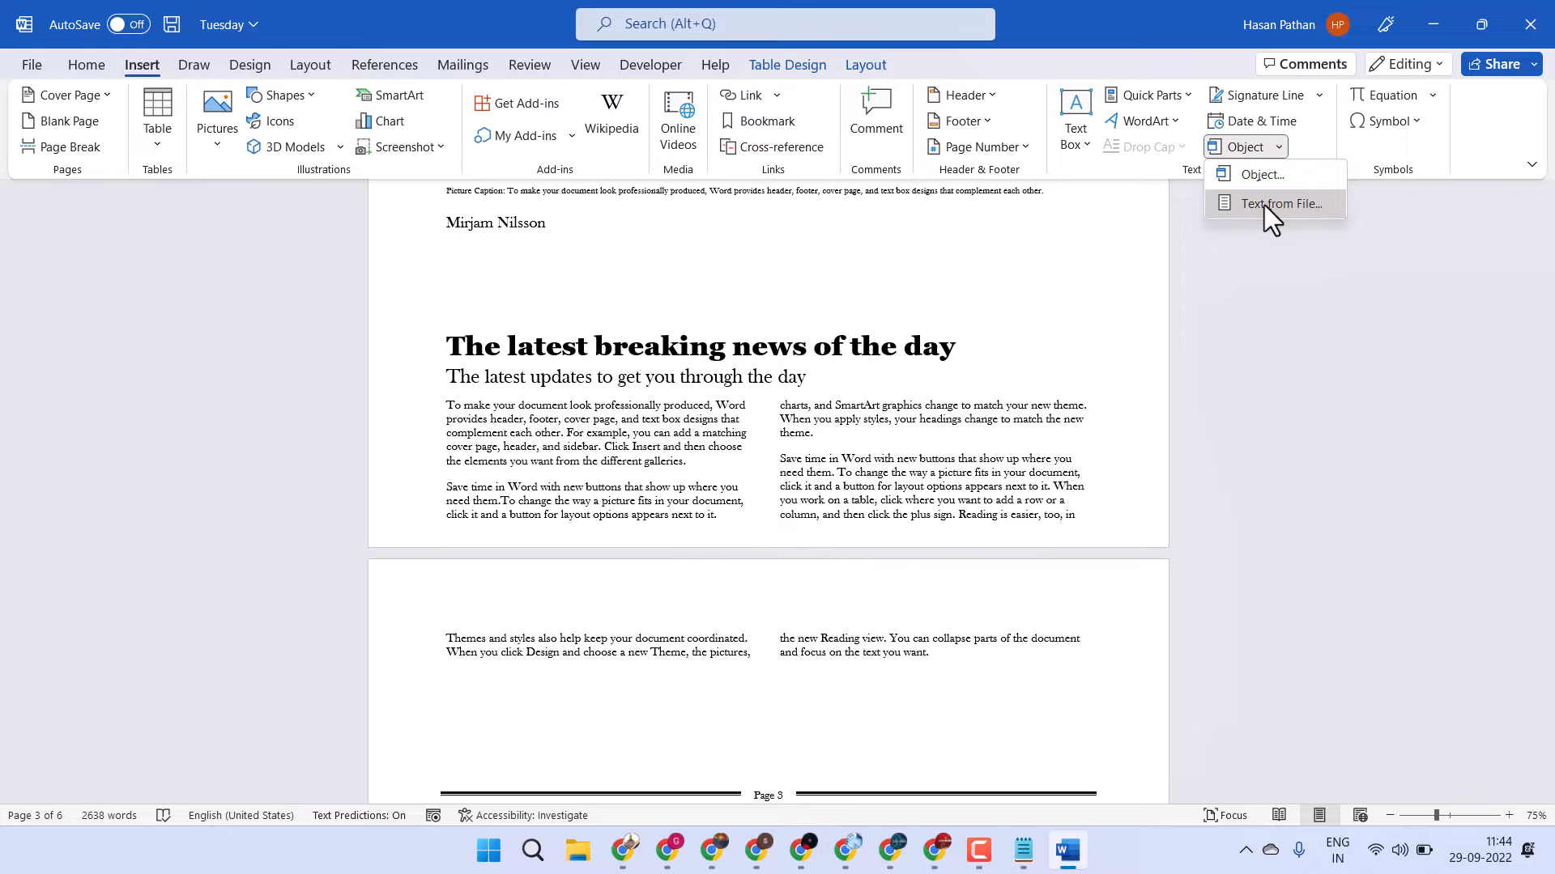
left_click(1279, 204)
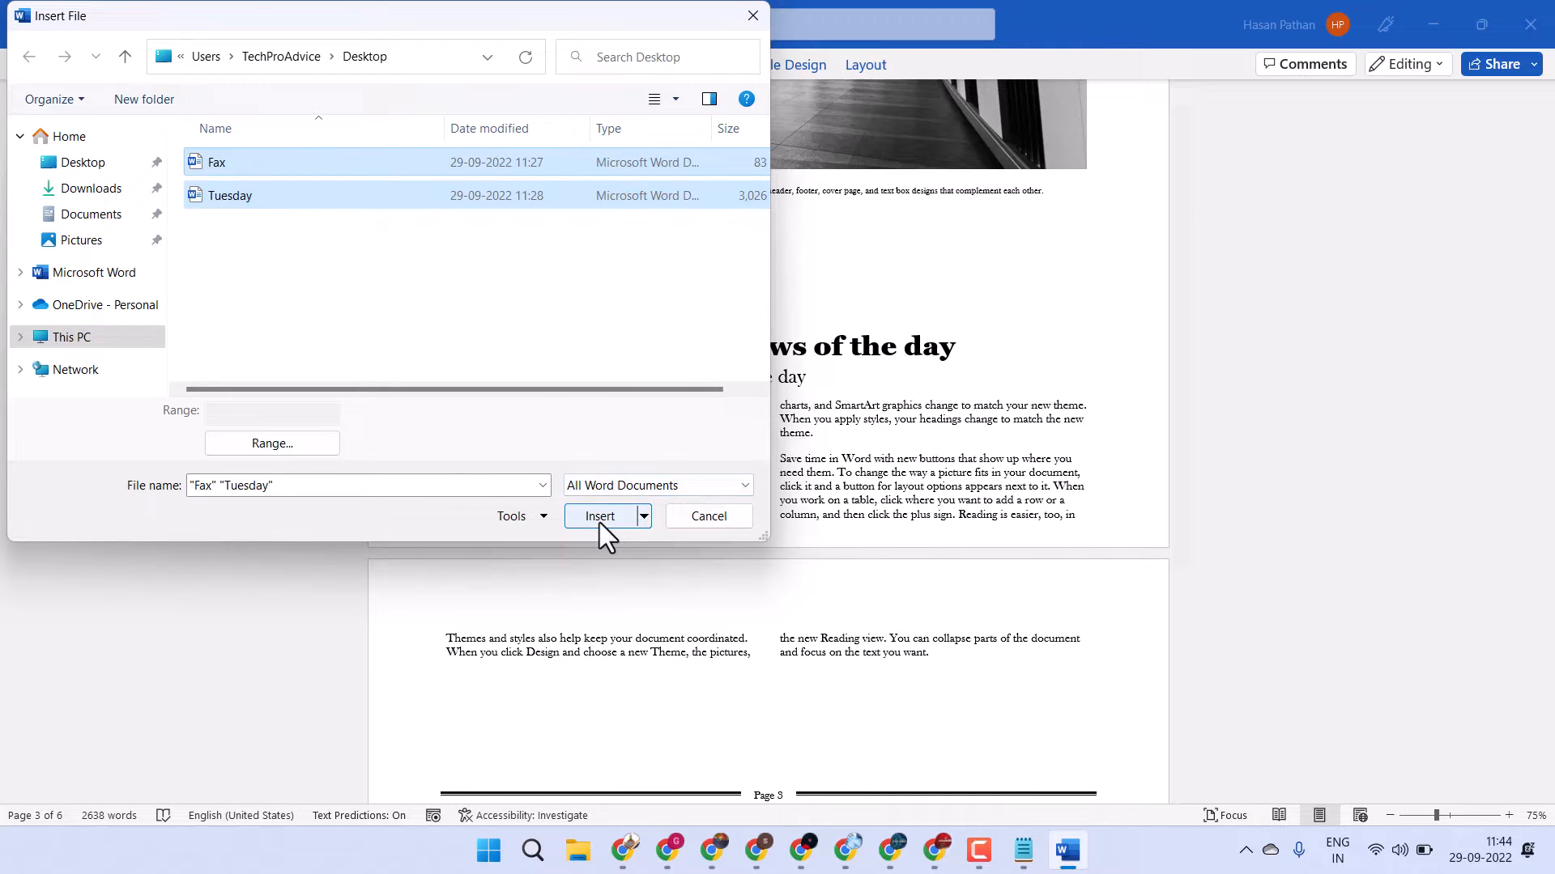
- Insert the Fax file's contents below the byline, accepting the table warning, and review the result
left_click(599, 517)
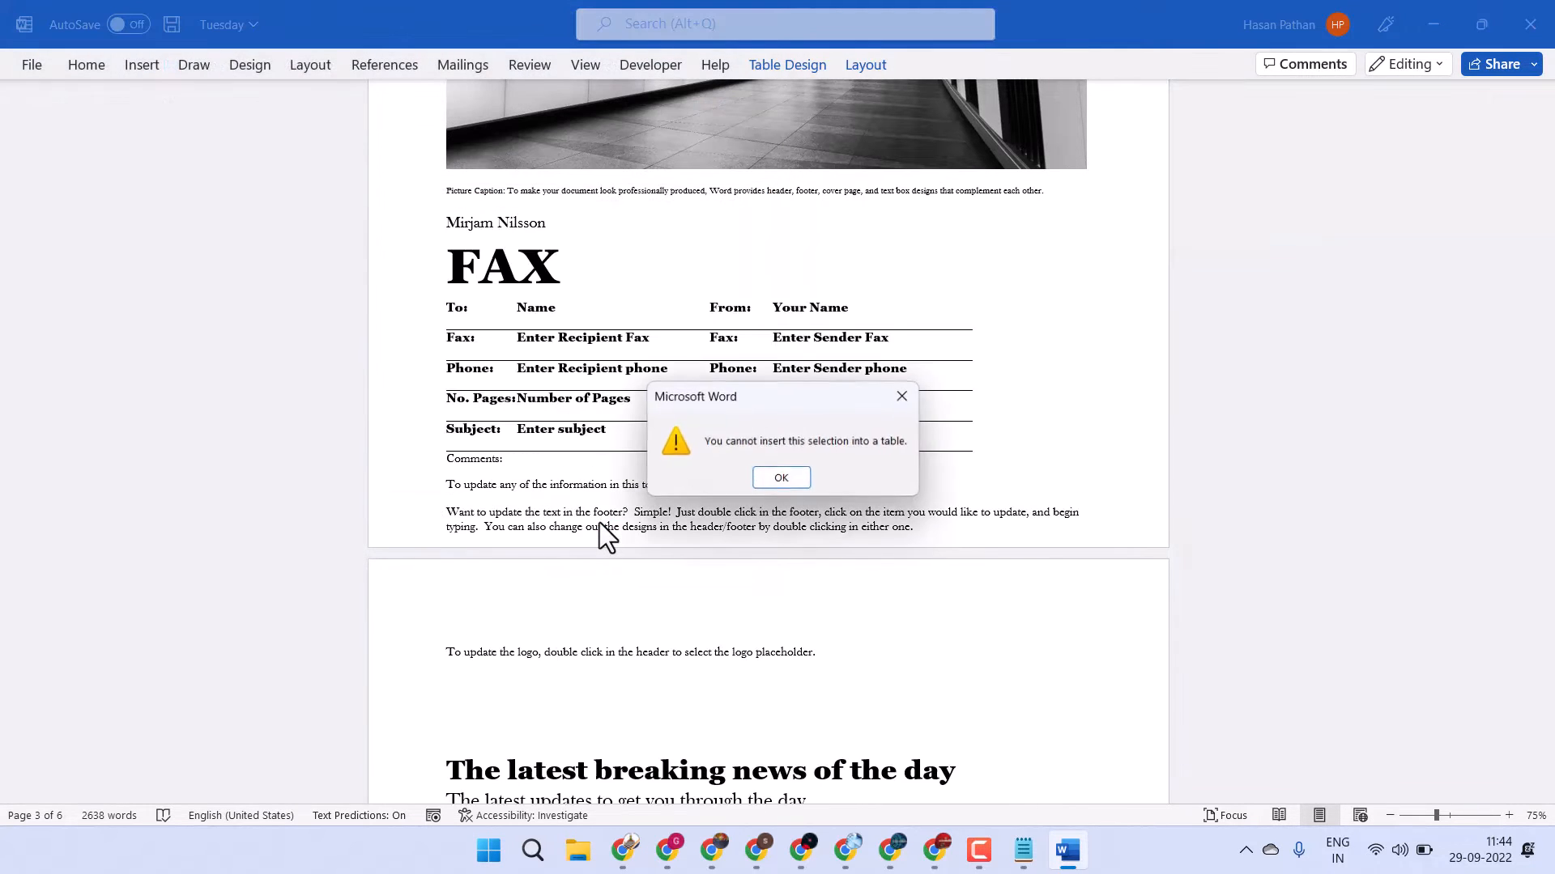
left_click(781, 478)
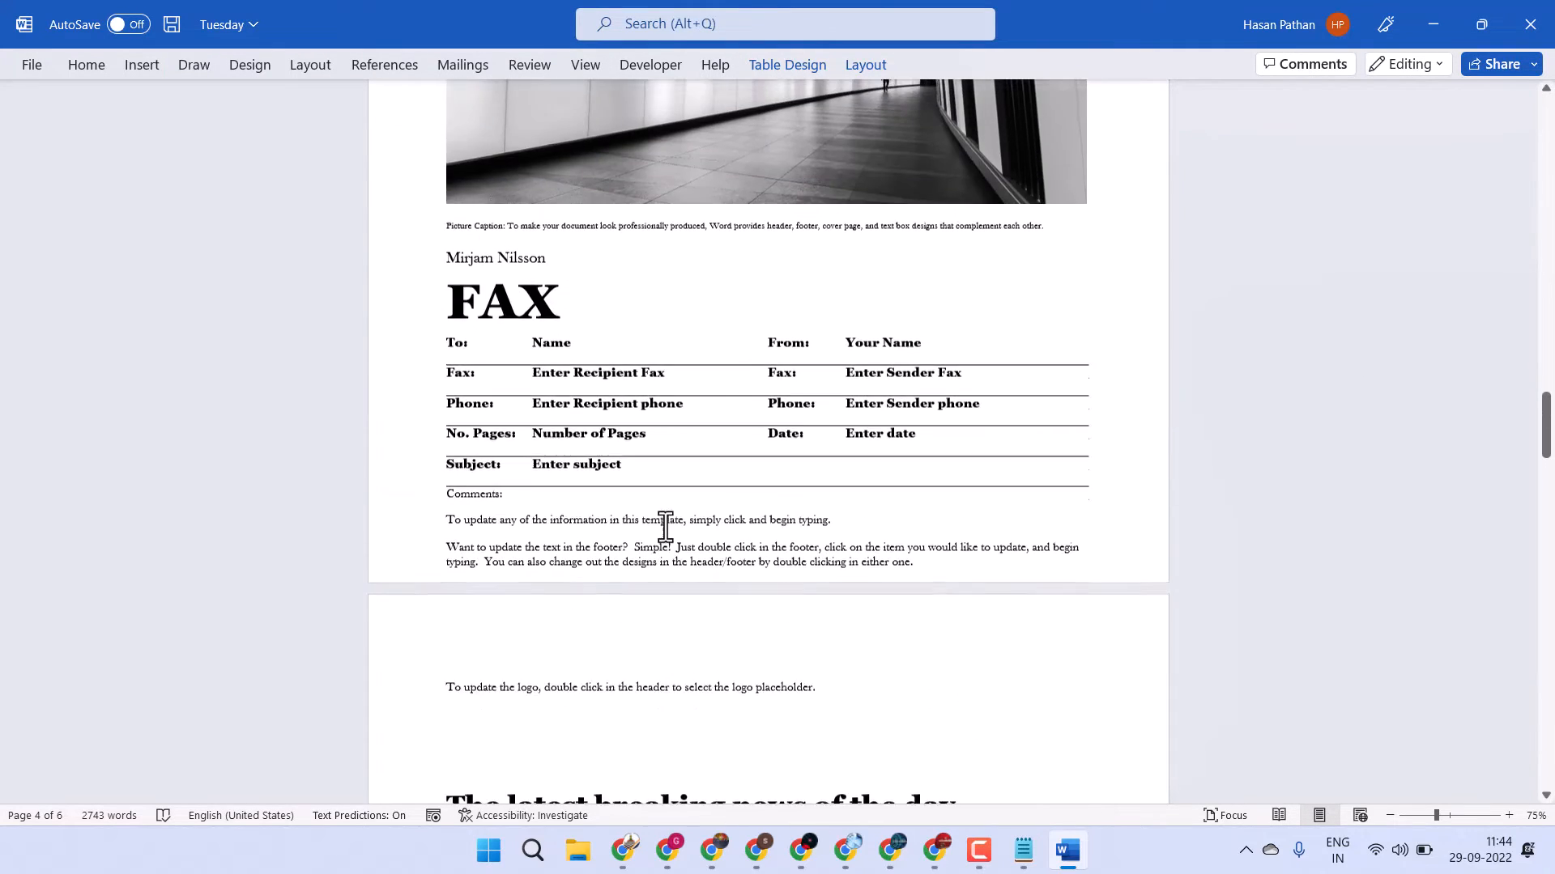
scroll("down", 3)
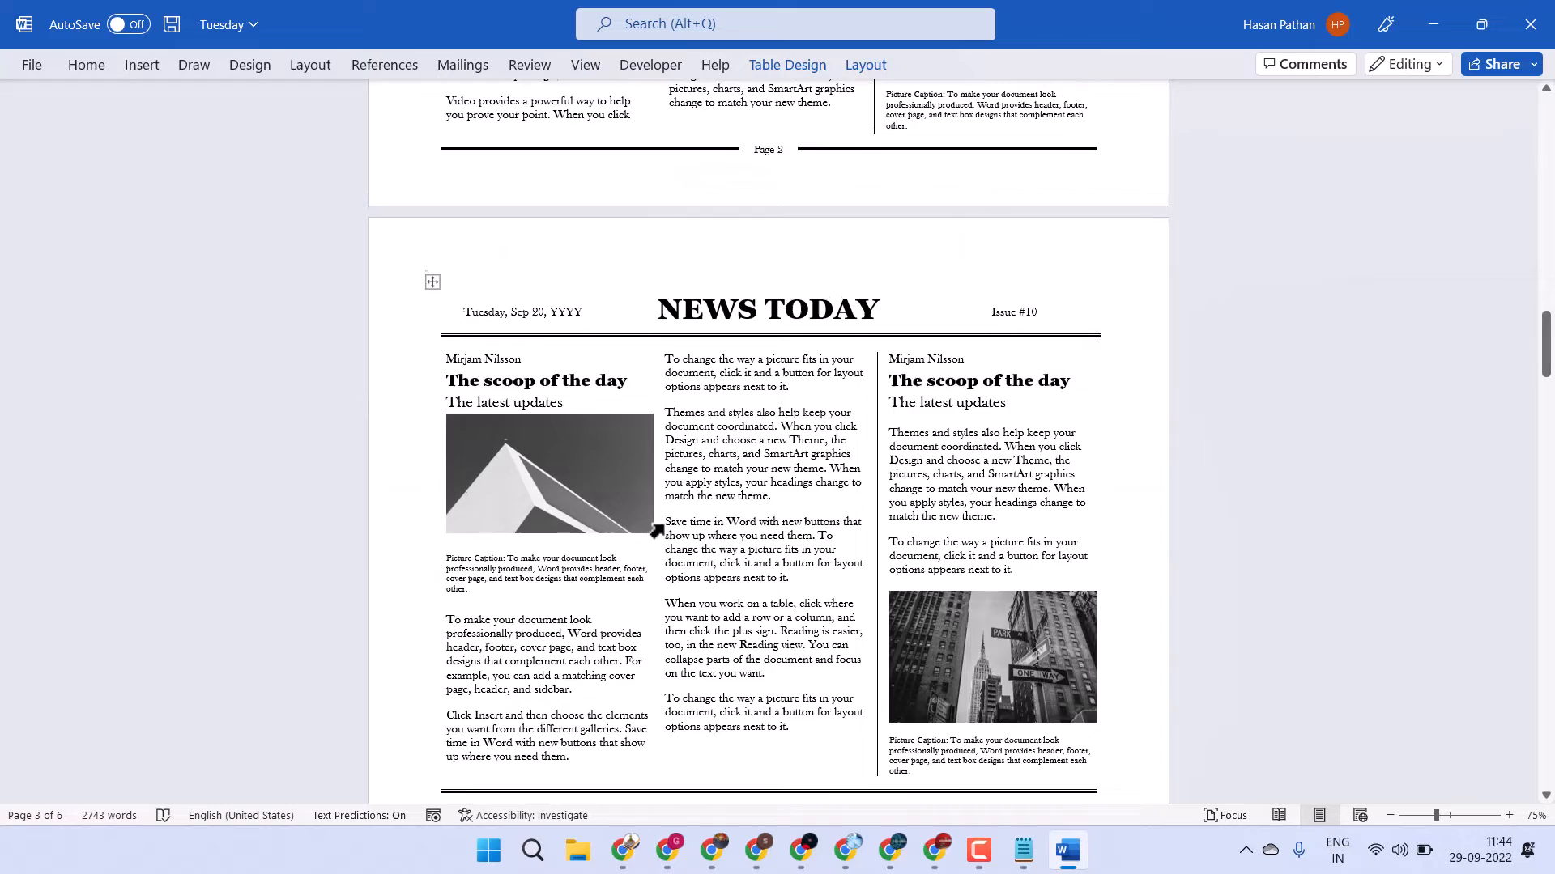
scroll("down", 3)
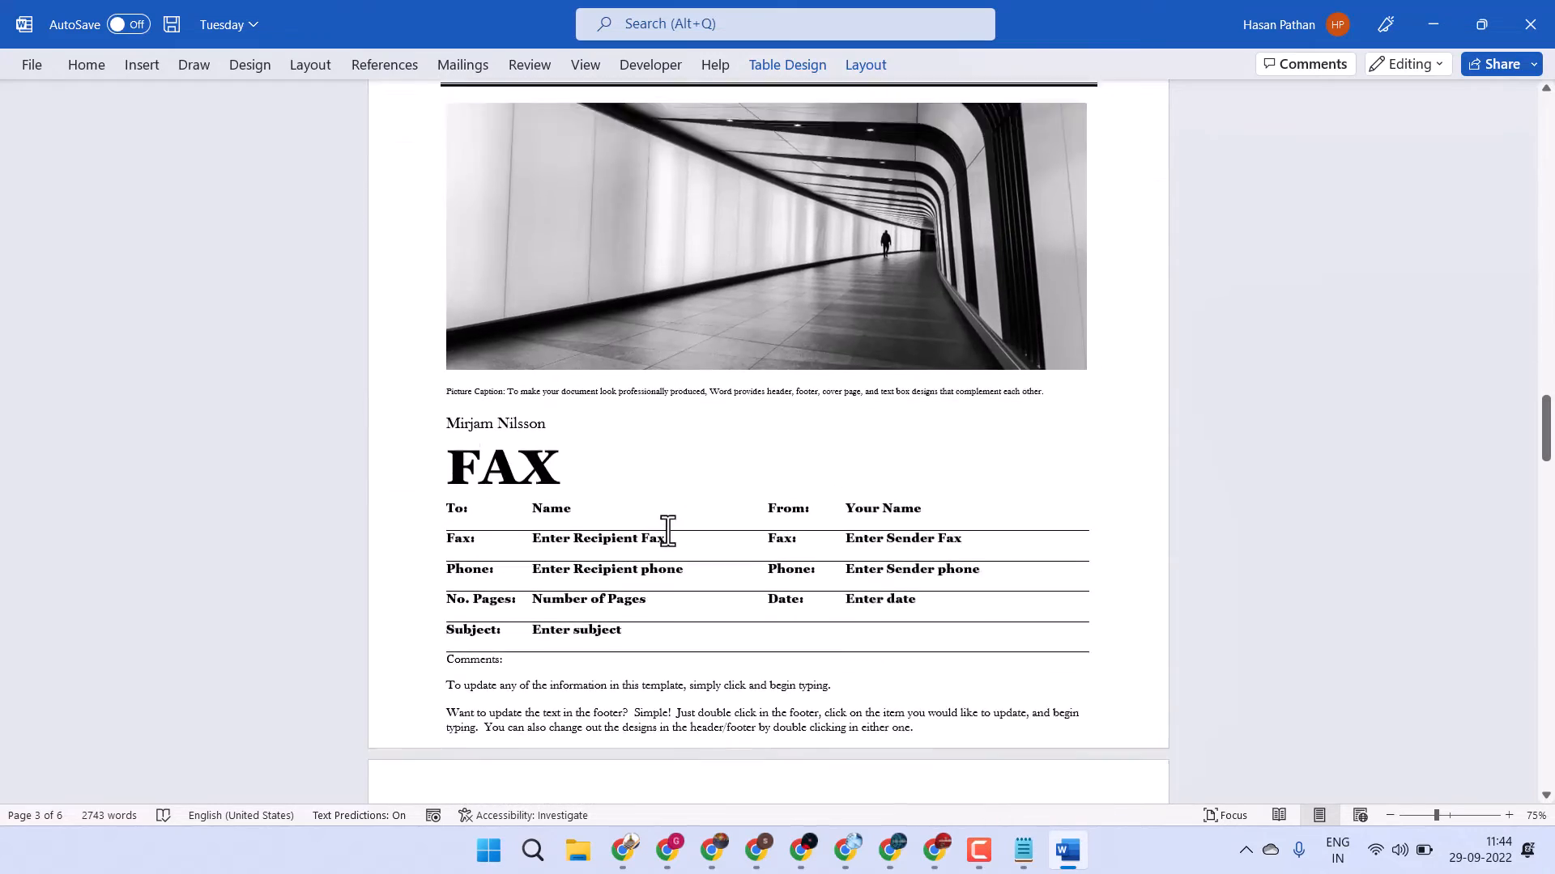
scroll("down", 3)
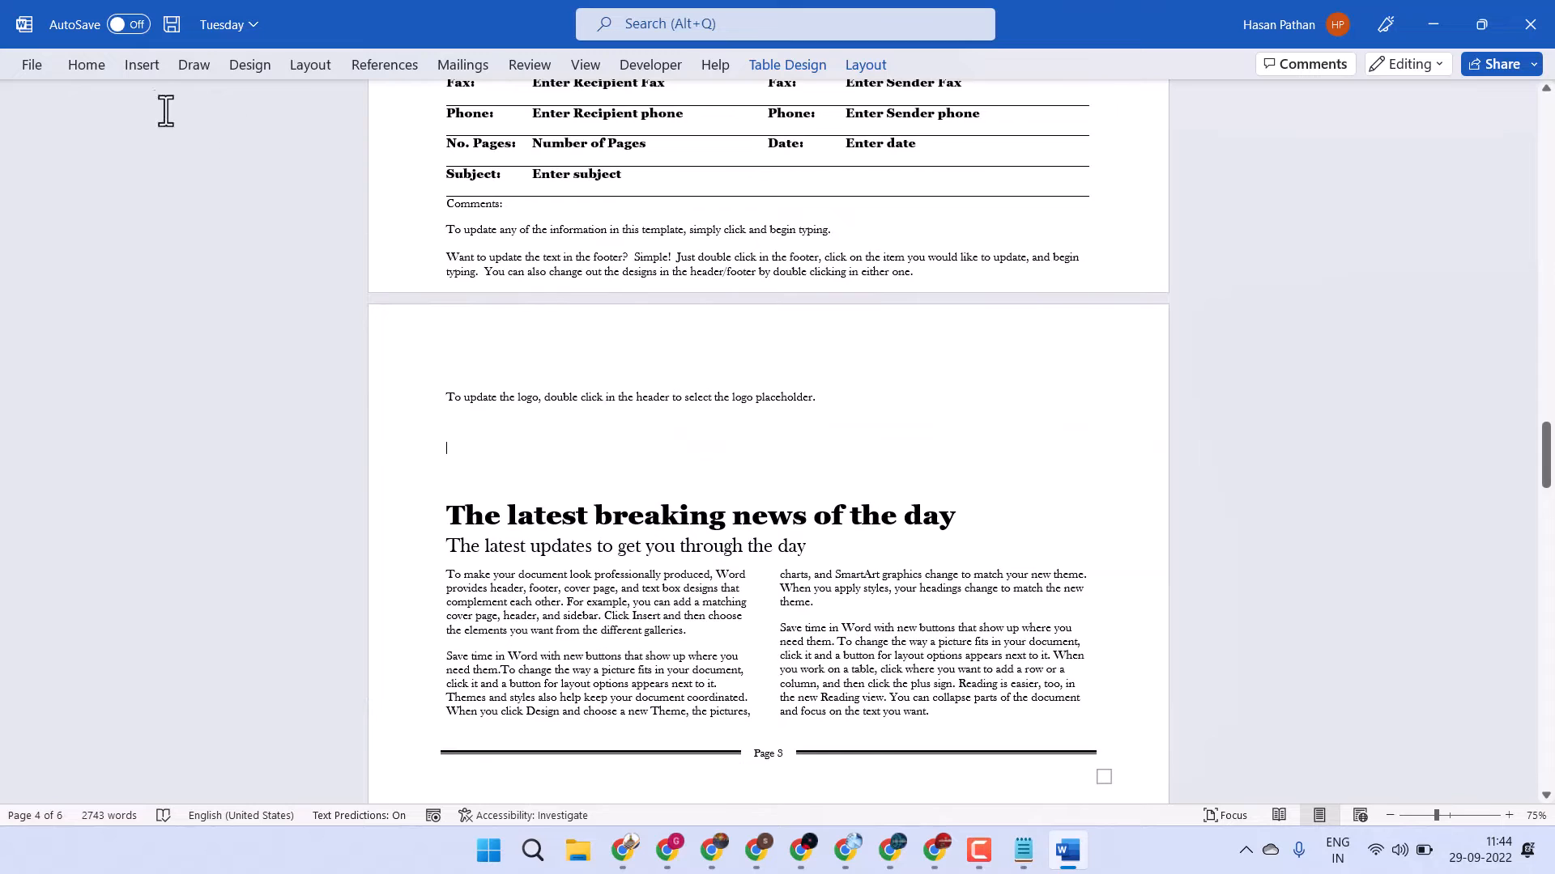
- Dismiss the Object dialog without inserting and return to the Object insertion choices
left_click(143, 65)
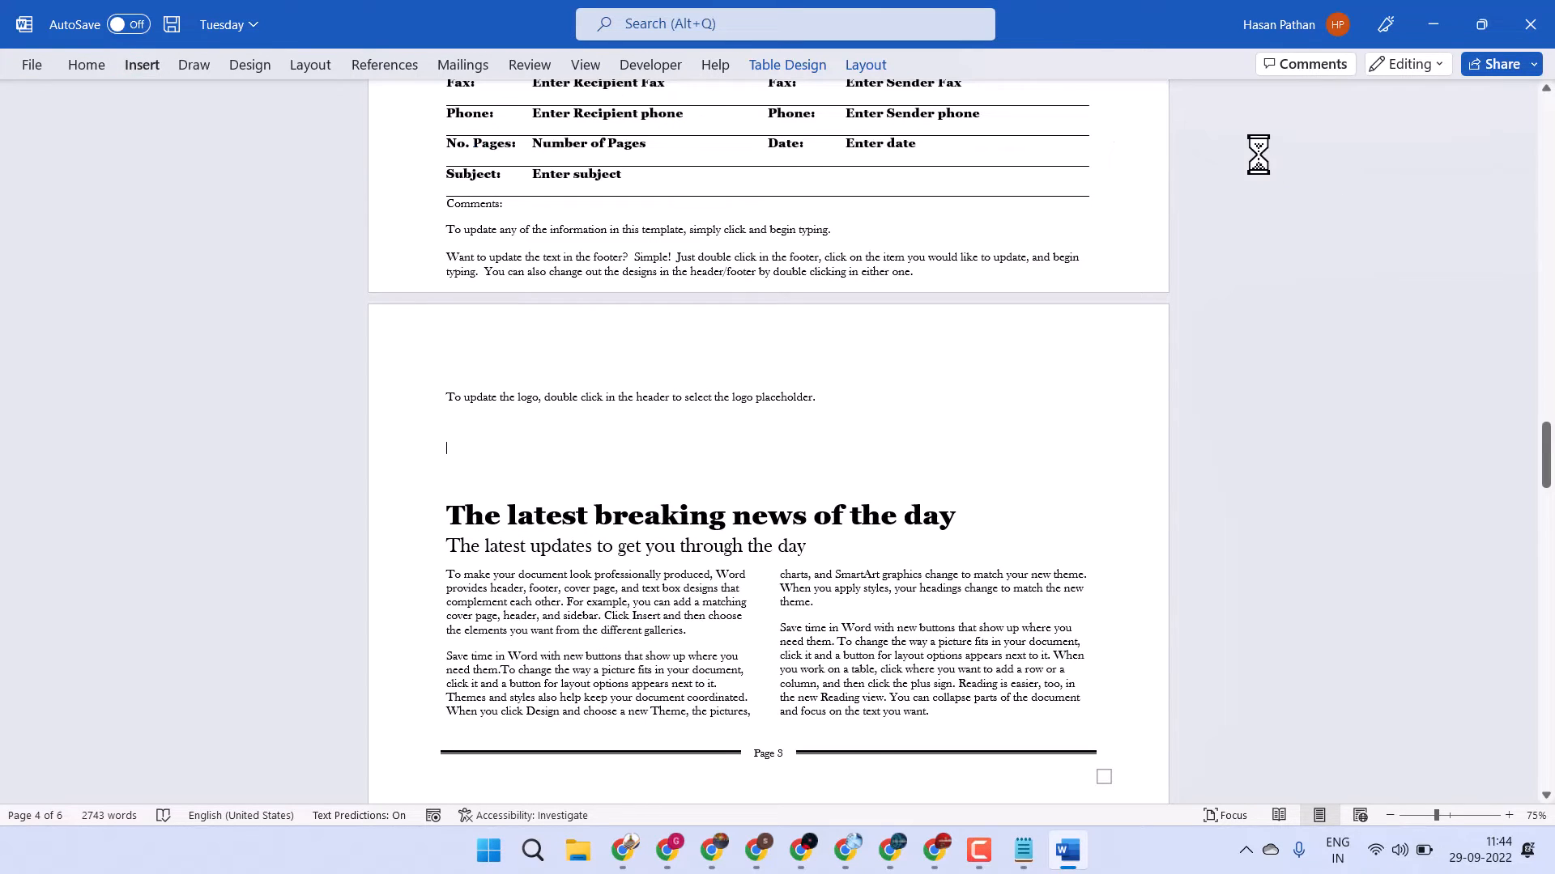
left_click(142, 65)
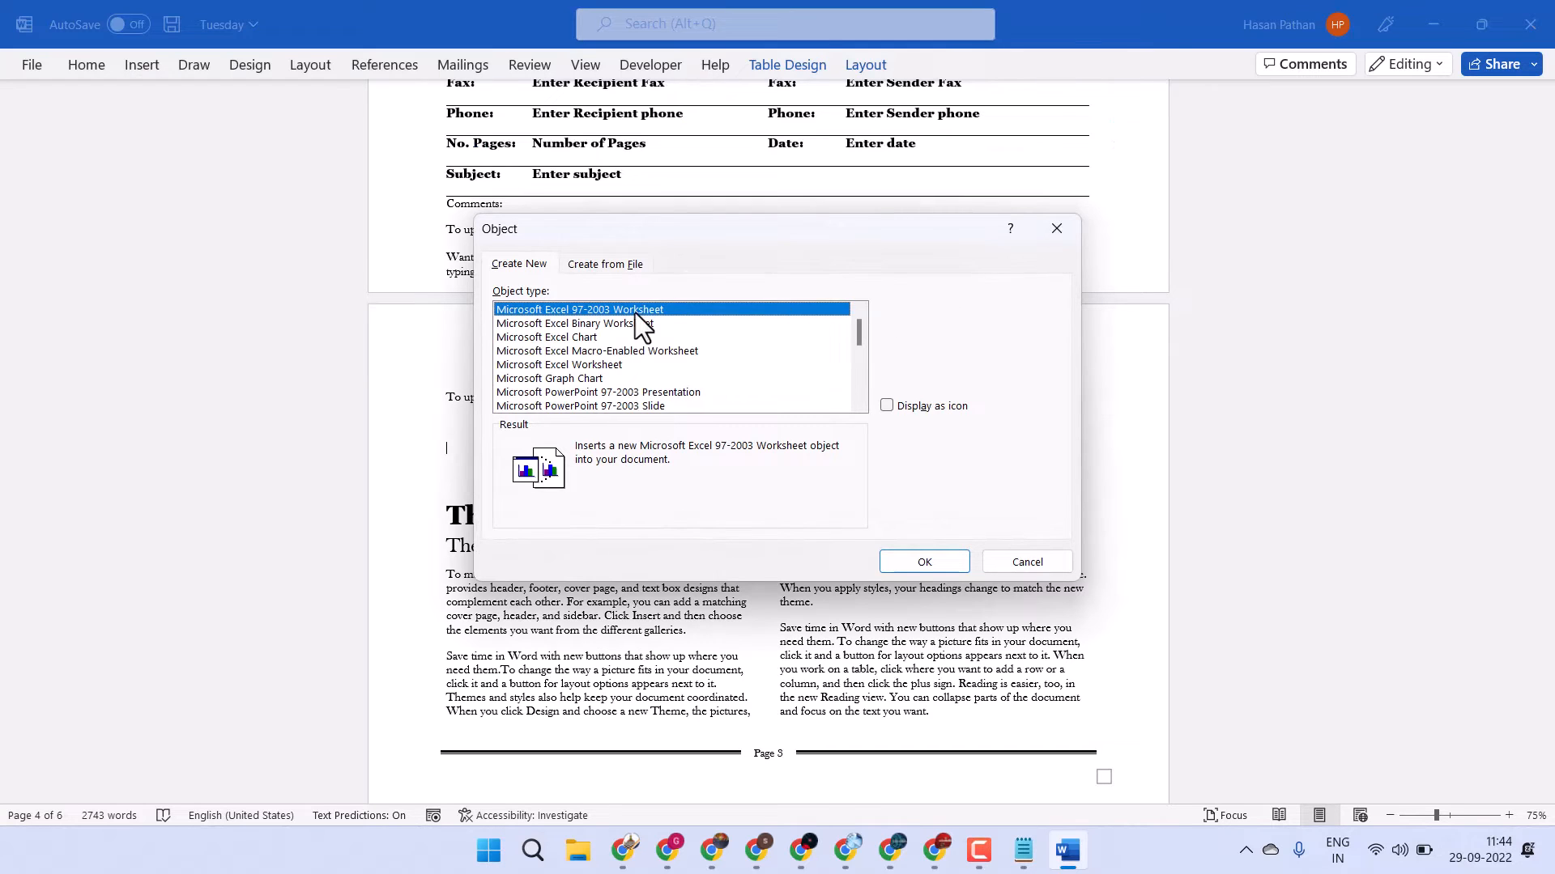
left_click(1026, 562)
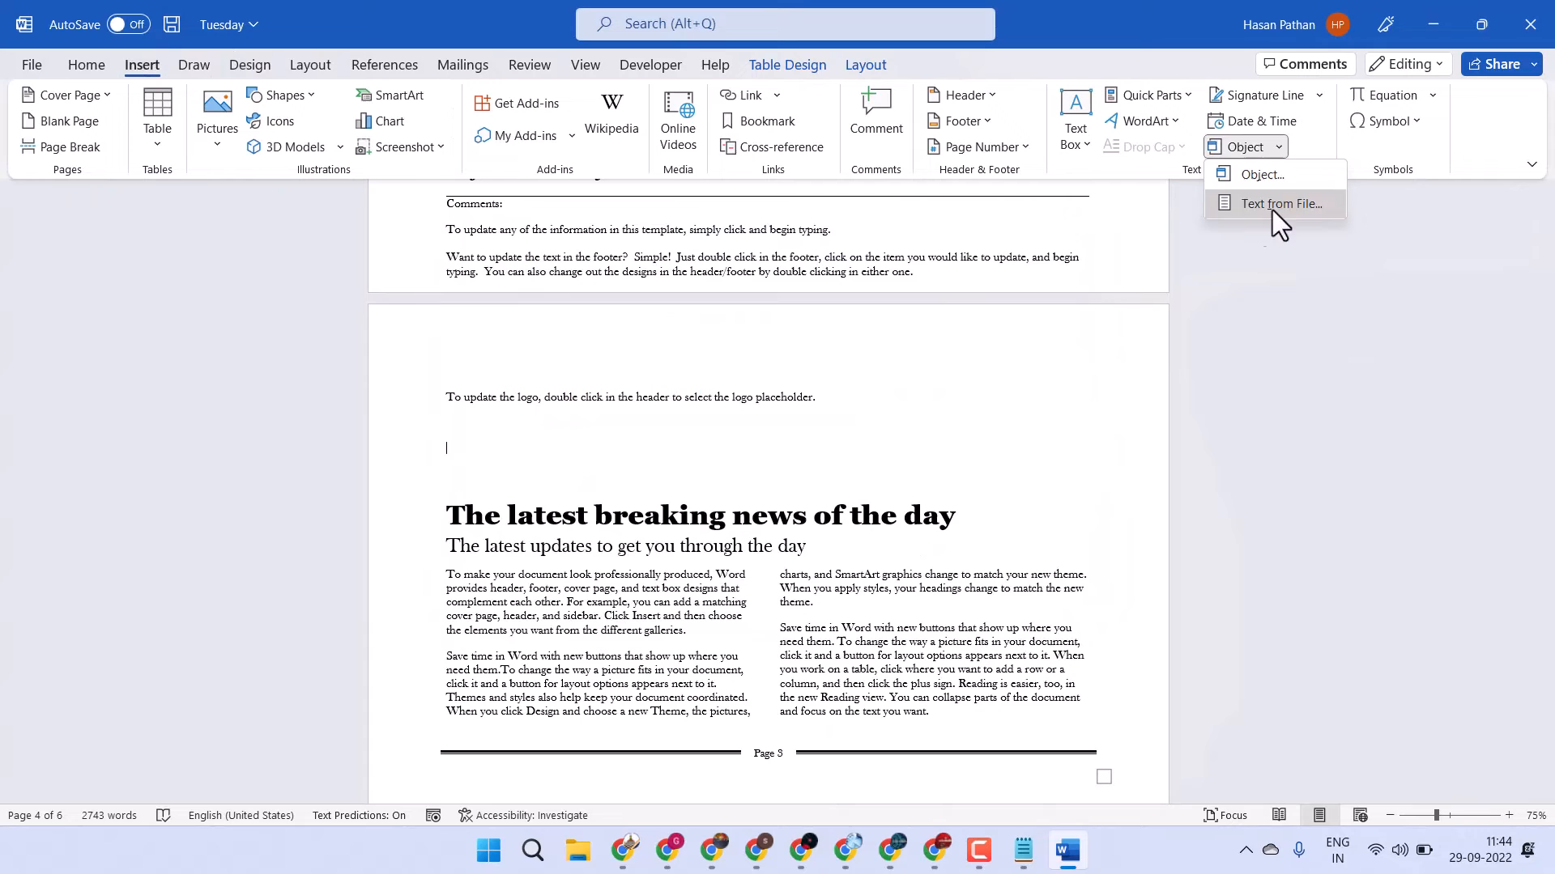
mouse_move(1274, 220)
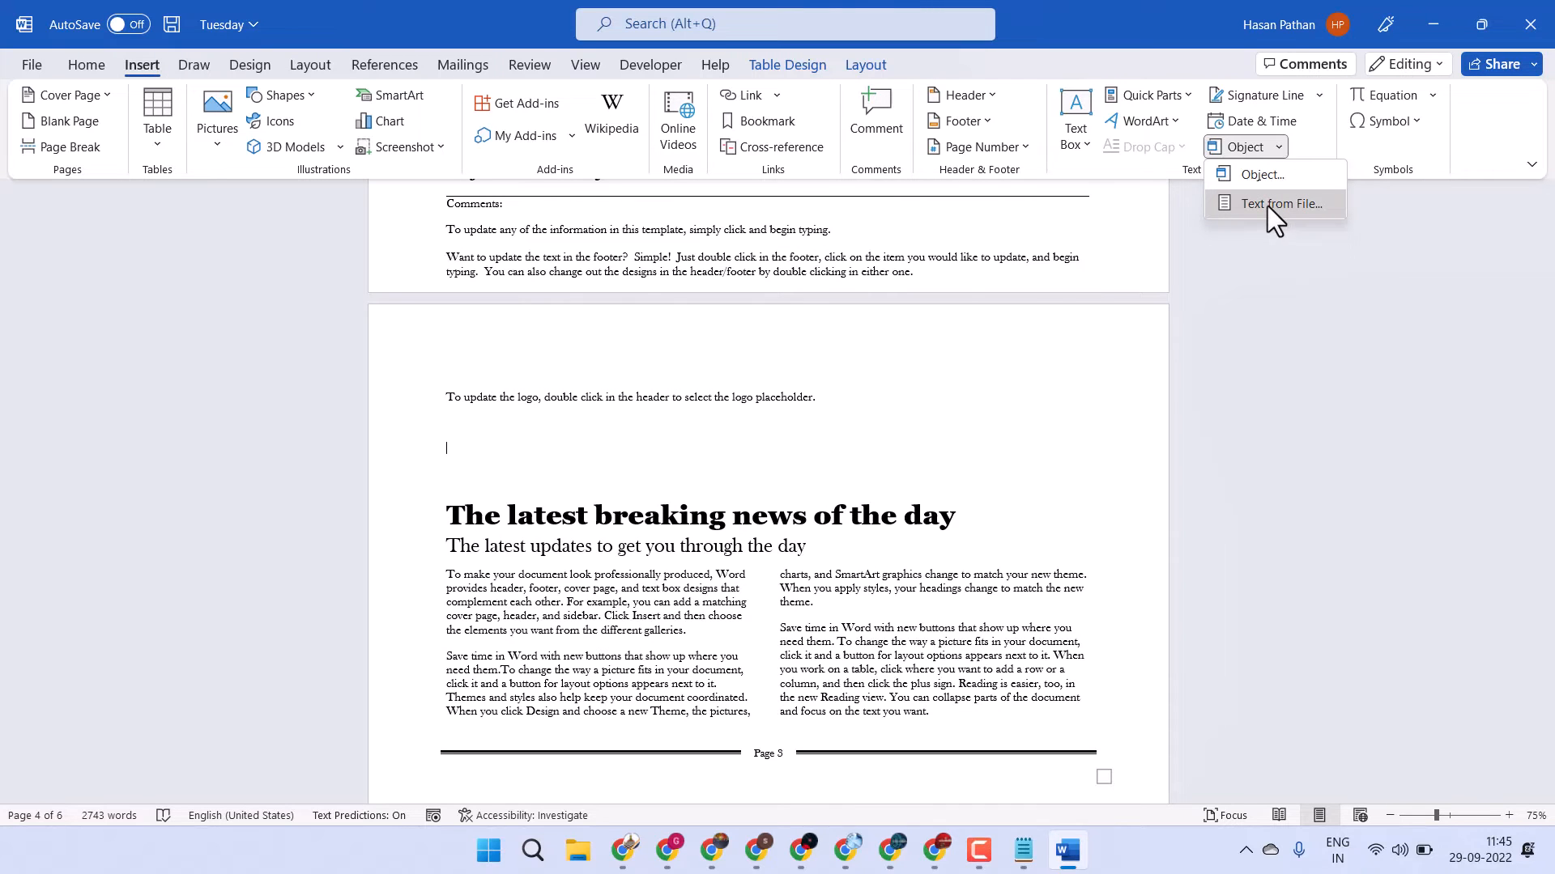
- Insert a second copy of the Fax file's contents above the breaking-news headline on page 4
left_click(1282, 204)
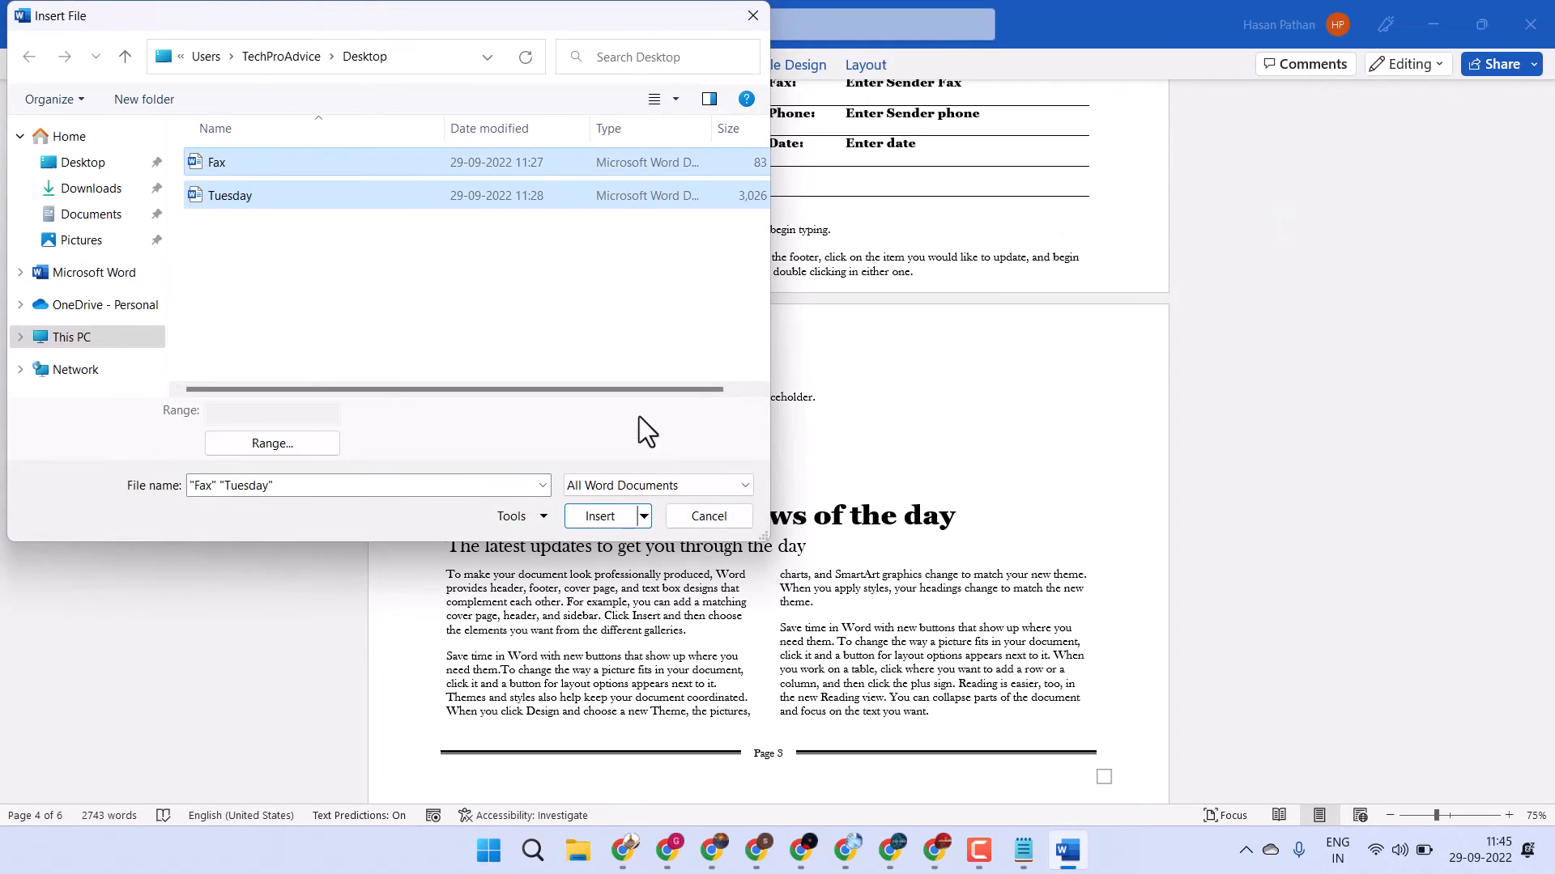
left_click(599, 517)
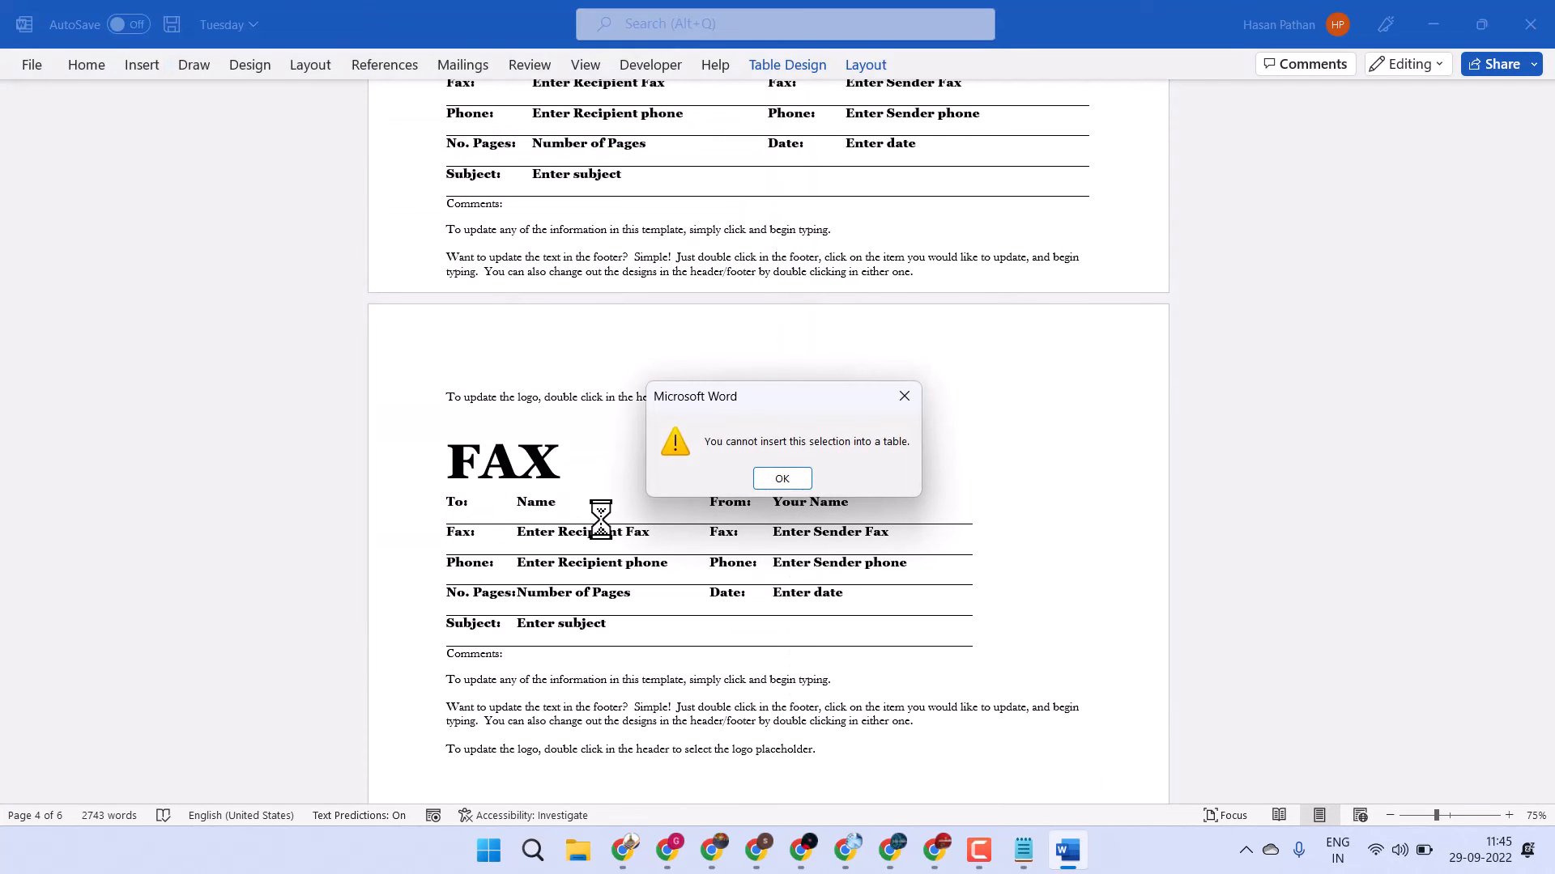
left_click(782, 477)
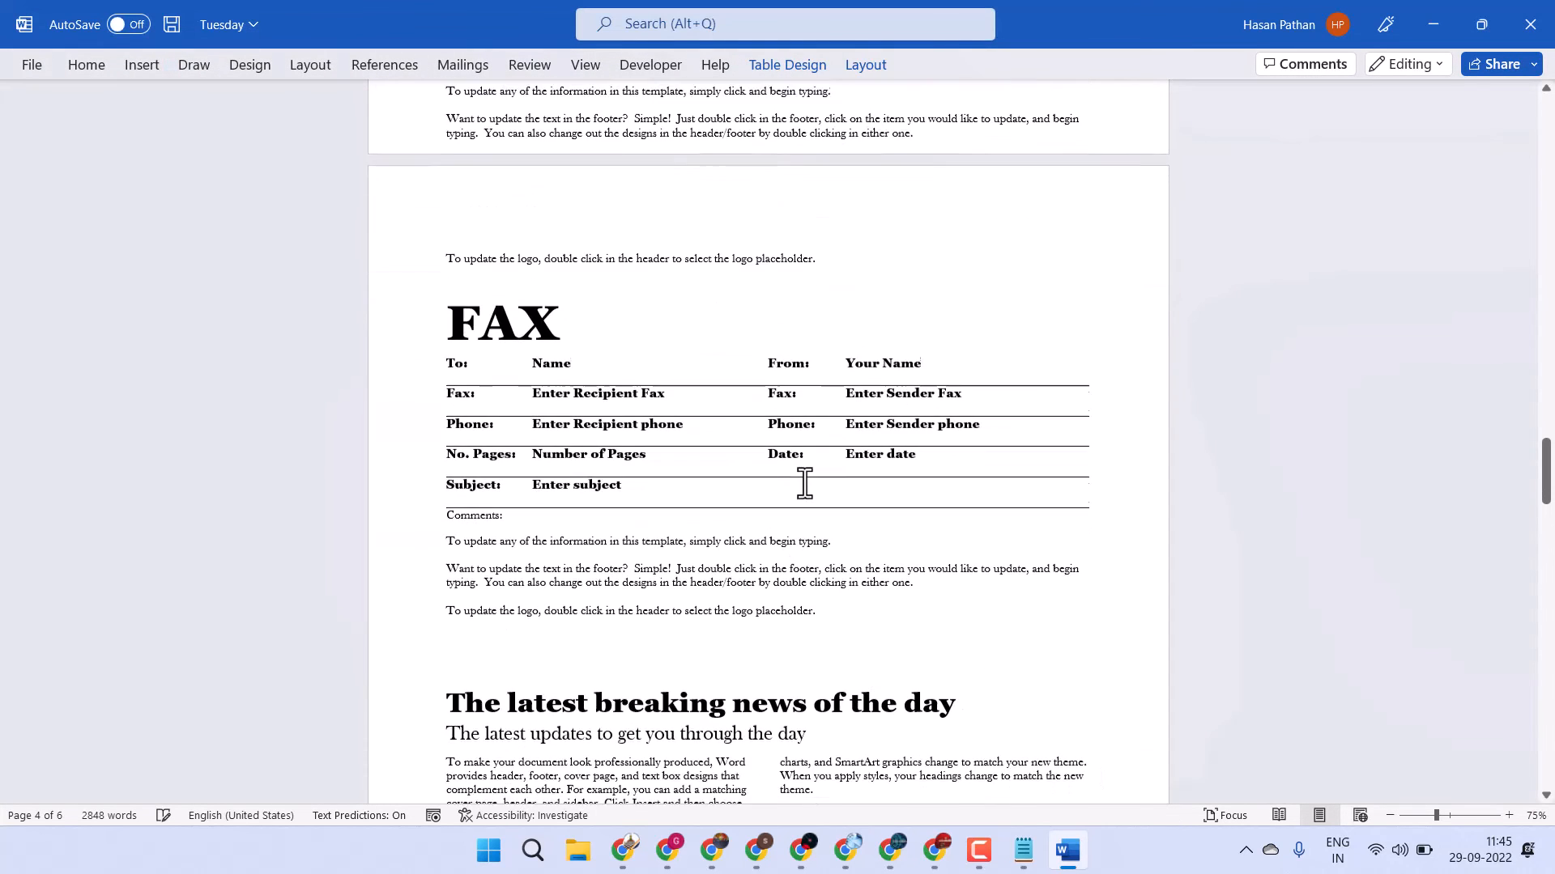